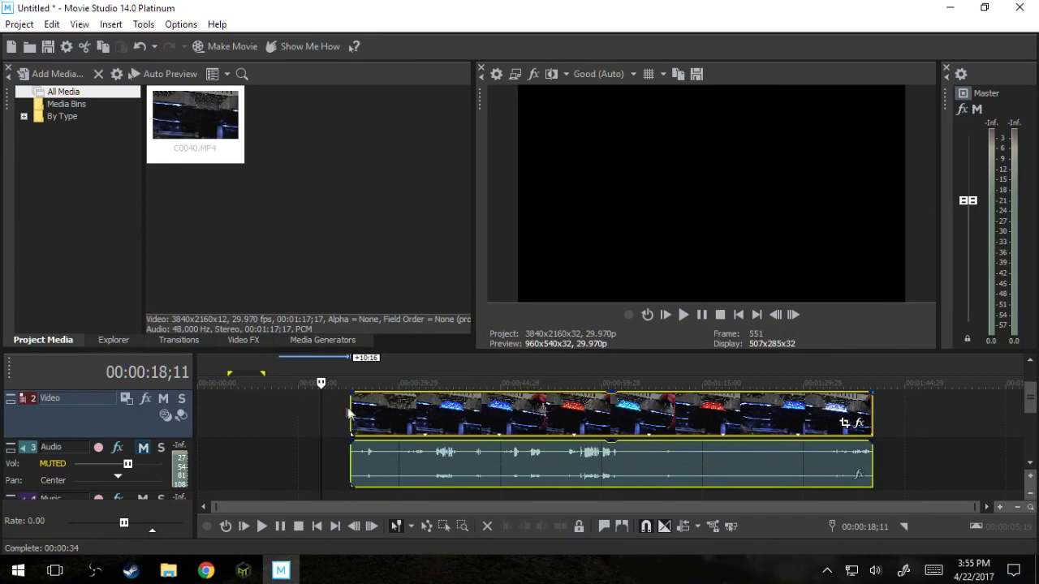
{"action": "mouse_move", "coordinate": [352, 408]}
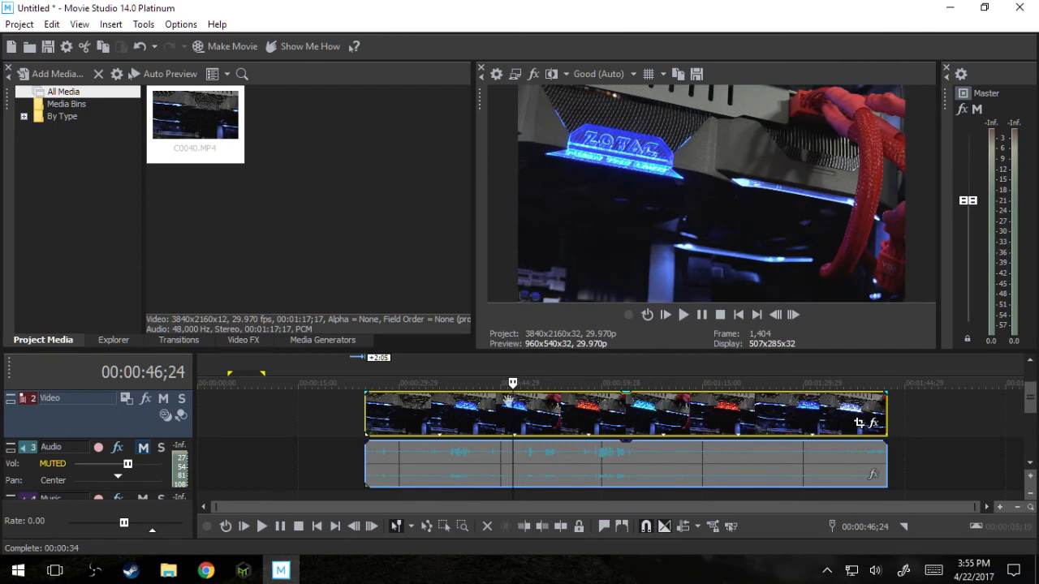
{"action": "left_click", "coordinate": [447, 383]}
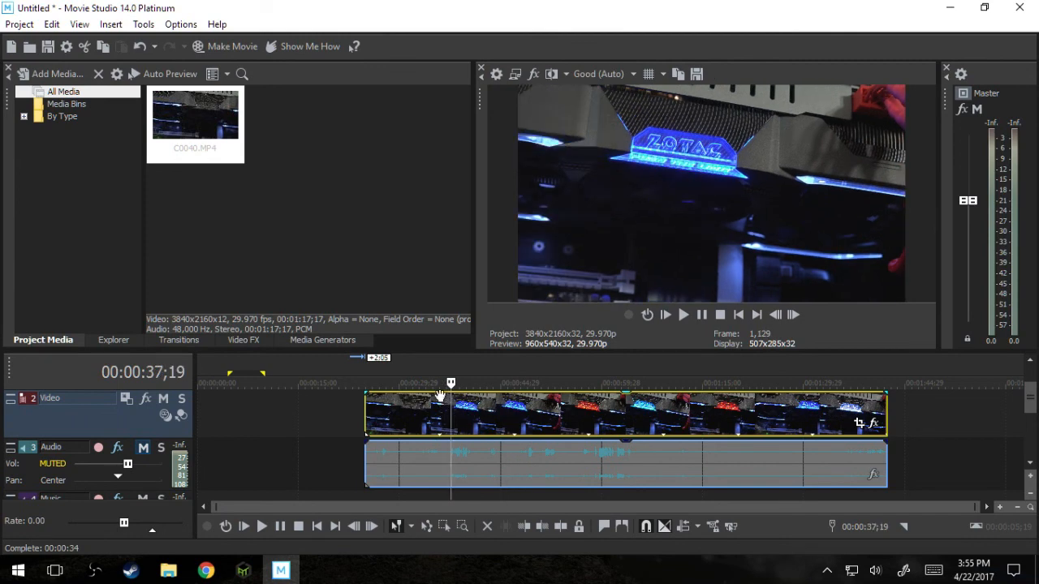
{"action": "mouse_move", "coordinate": [438, 405]}
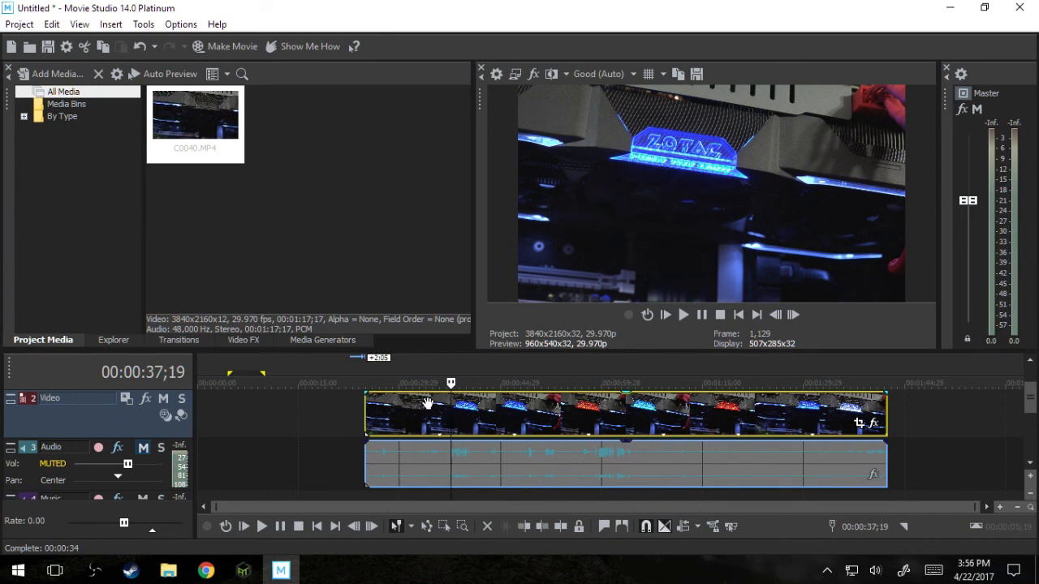
{"action": "mouse_move", "coordinate": [402, 429]}
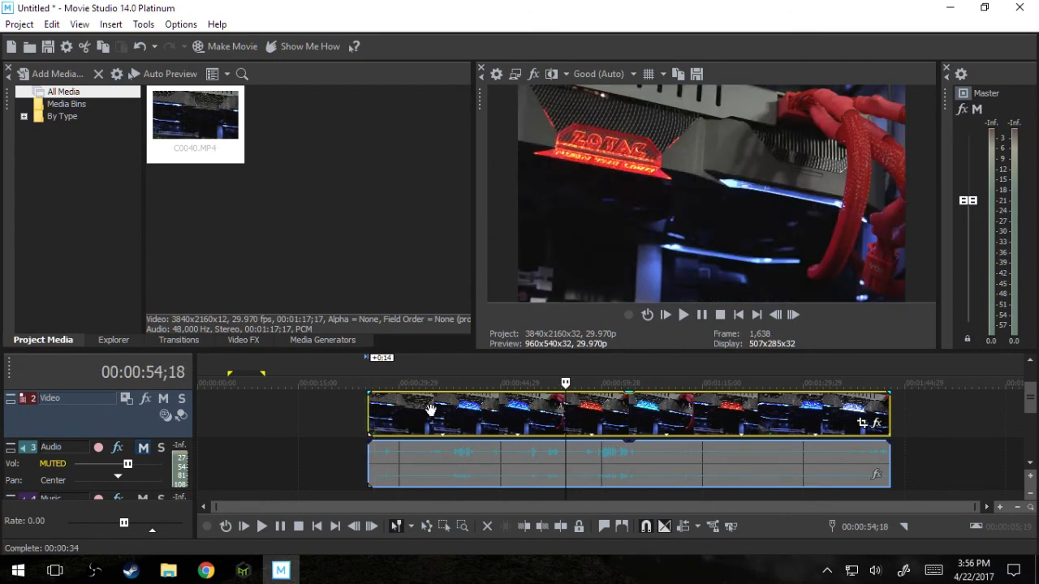
{"action": "mouse_move", "coordinate": [623, 399]}
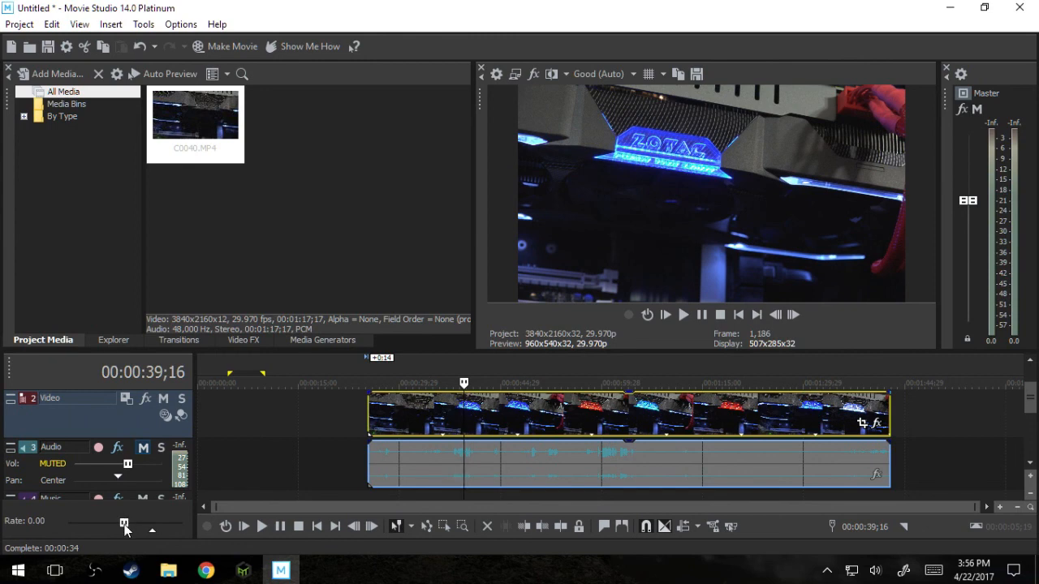
{"action": "left_click_drag", "start_coordinate": [123, 522], "coordinate": [139, 523]}
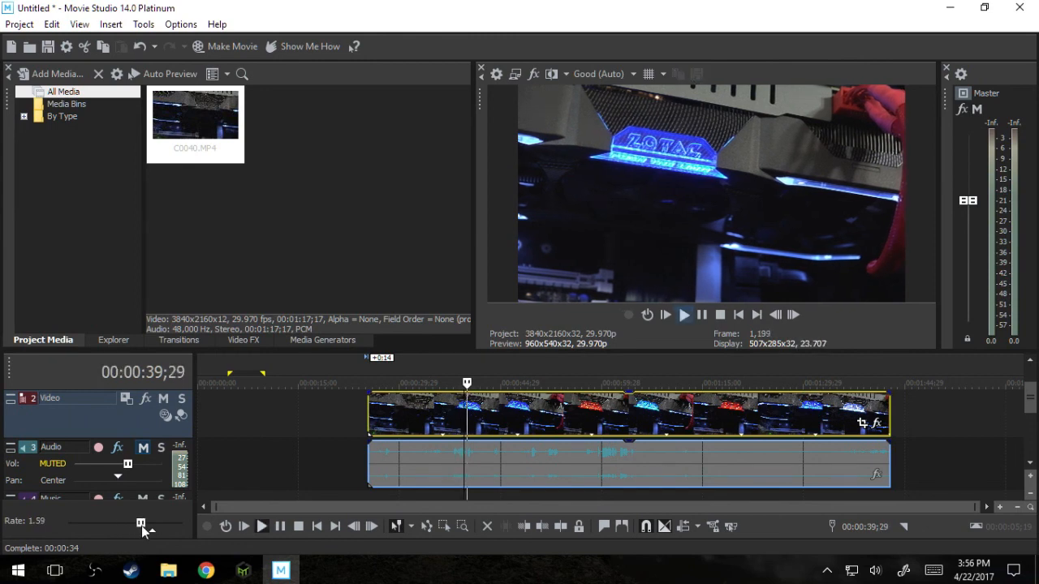
{"action": "left_click_drag", "start_coordinate": [143, 523], "coordinate": [165, 523]}
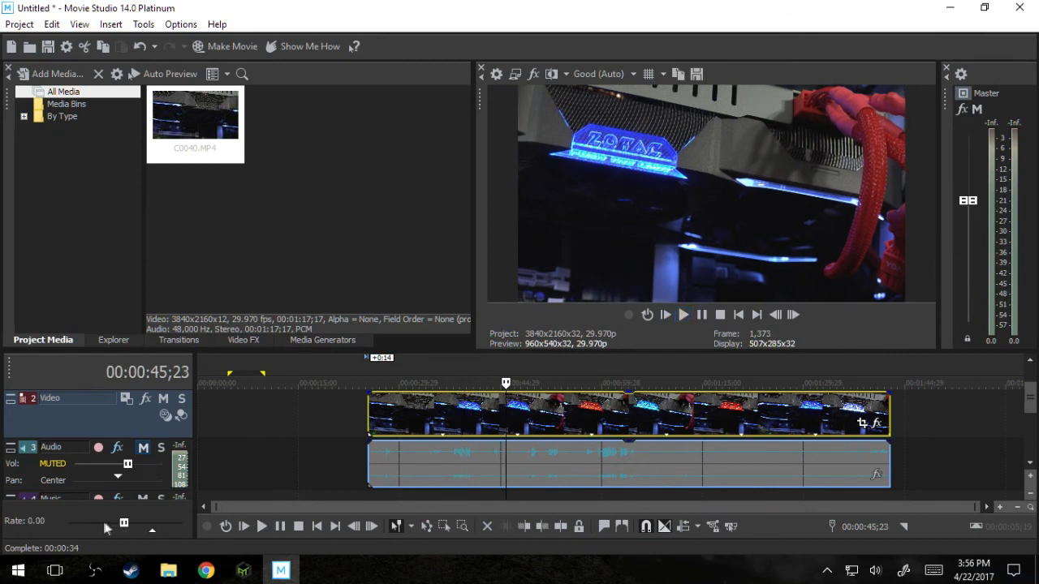
{"action": "mouse_move", "coordinate": [151, 516]}
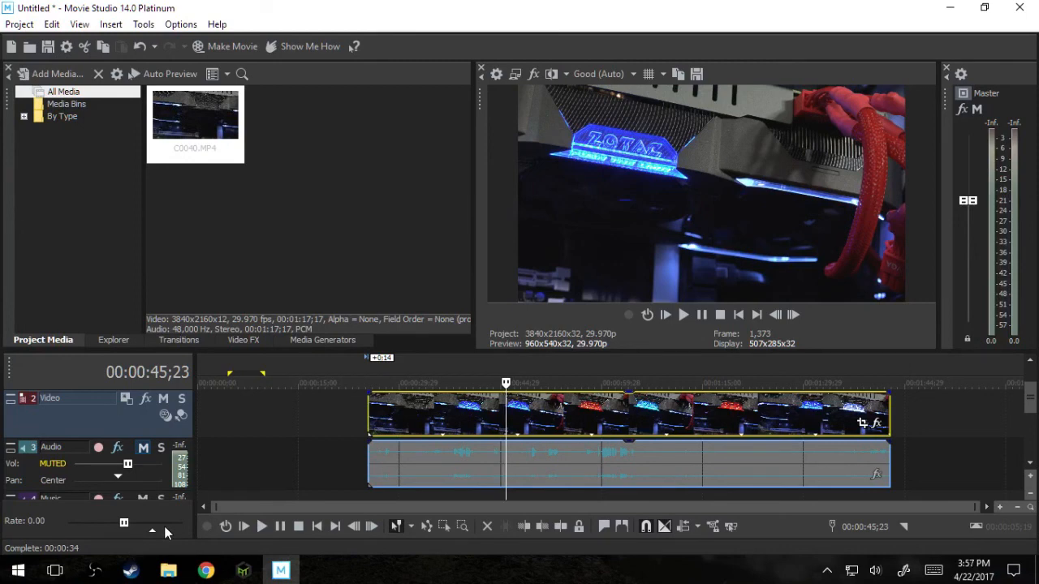
{"action": "mouse_move", "coordinate": [155, 537]}
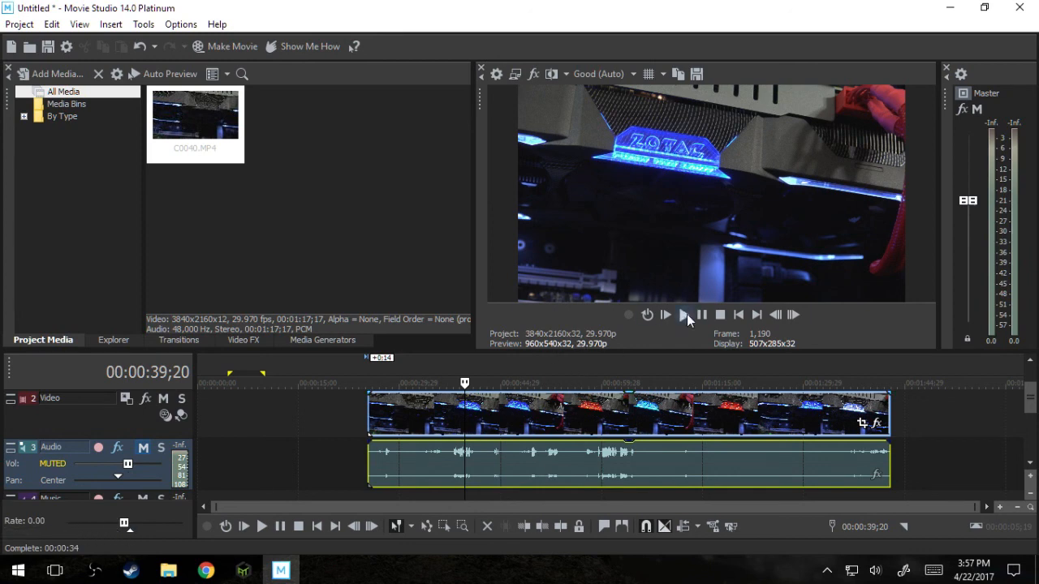
{"action": "left_click", "coordinate": [685, 314]}
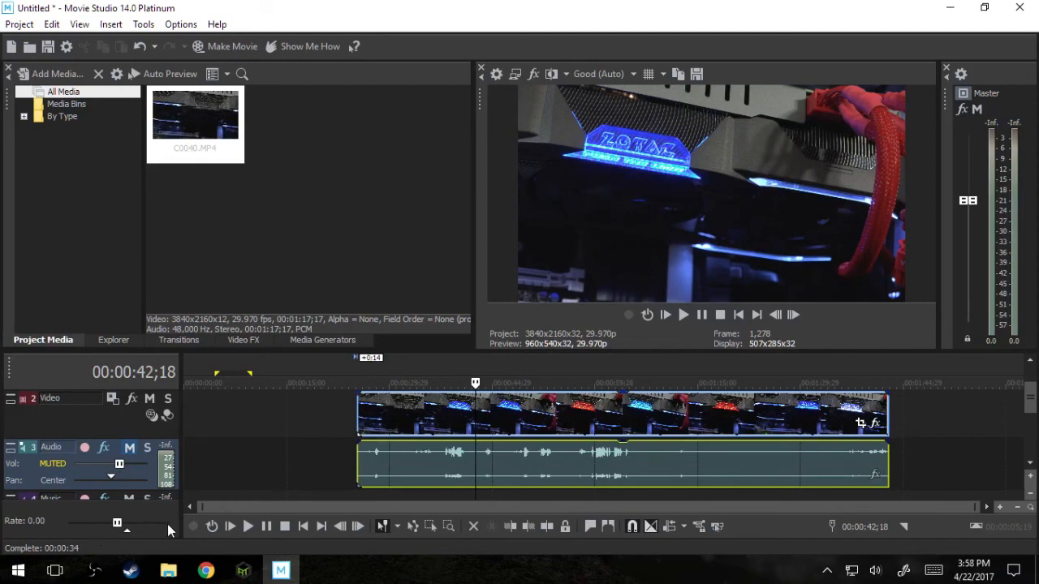
{"action": "mouse_move", "coordinate": [156, 521]}
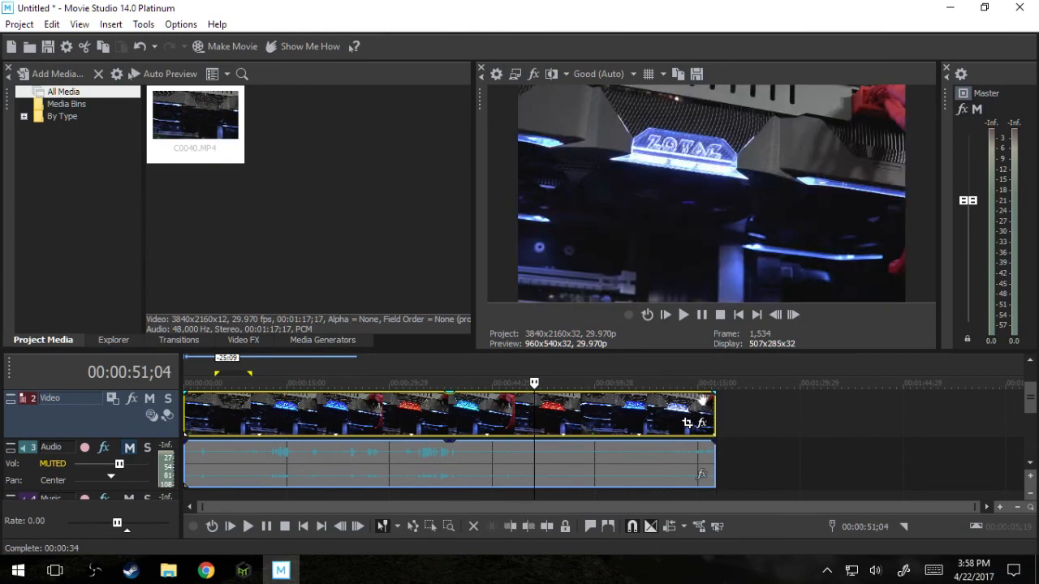
{"action": "mouse_move", "coordinate": [707, 409]}
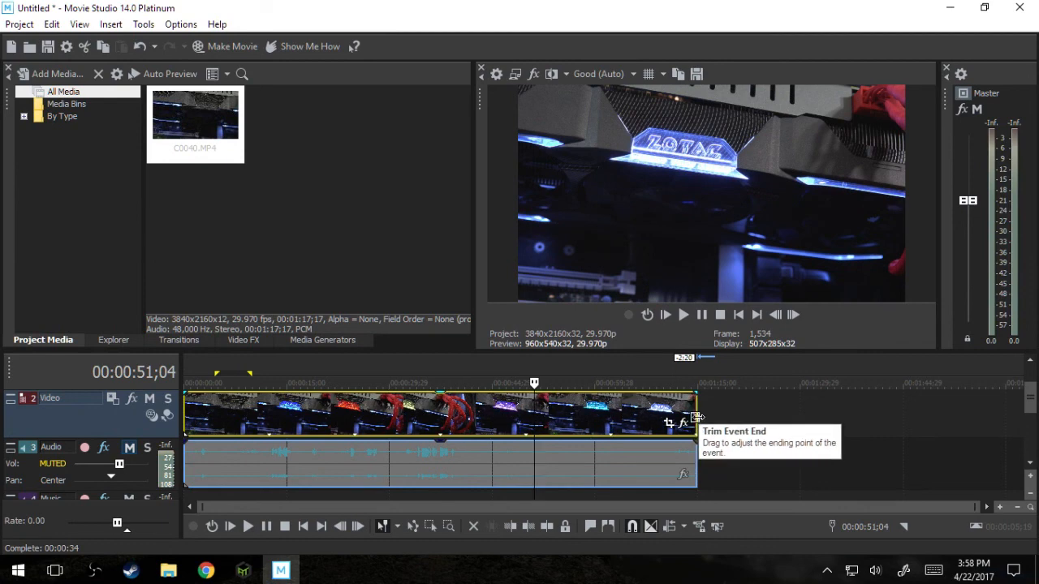
{"action": "mouse_move", "coordinate": [696, 420]}
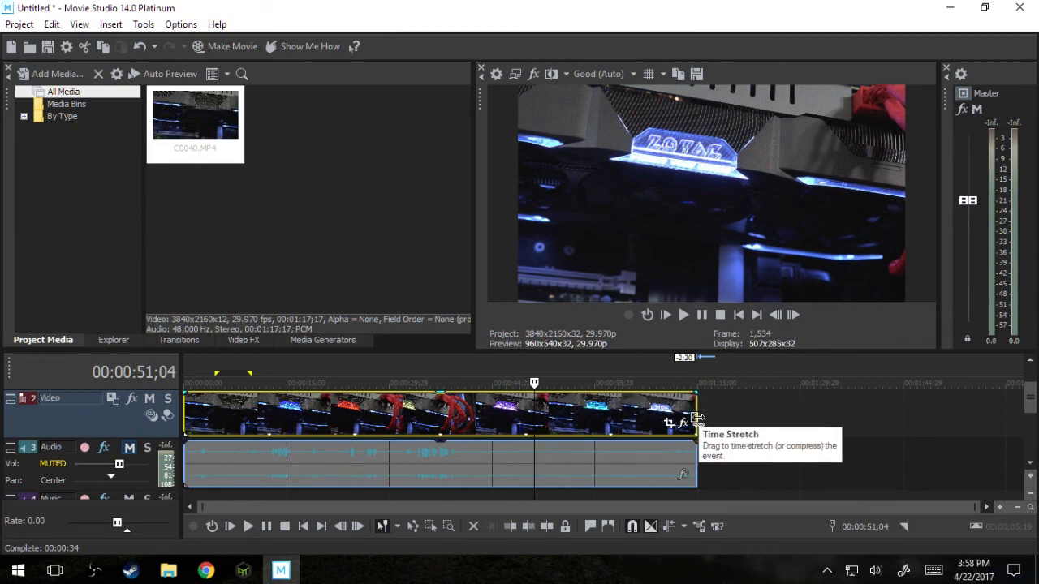
{"action": "mouse_move", "coordinate": [696, 419]}
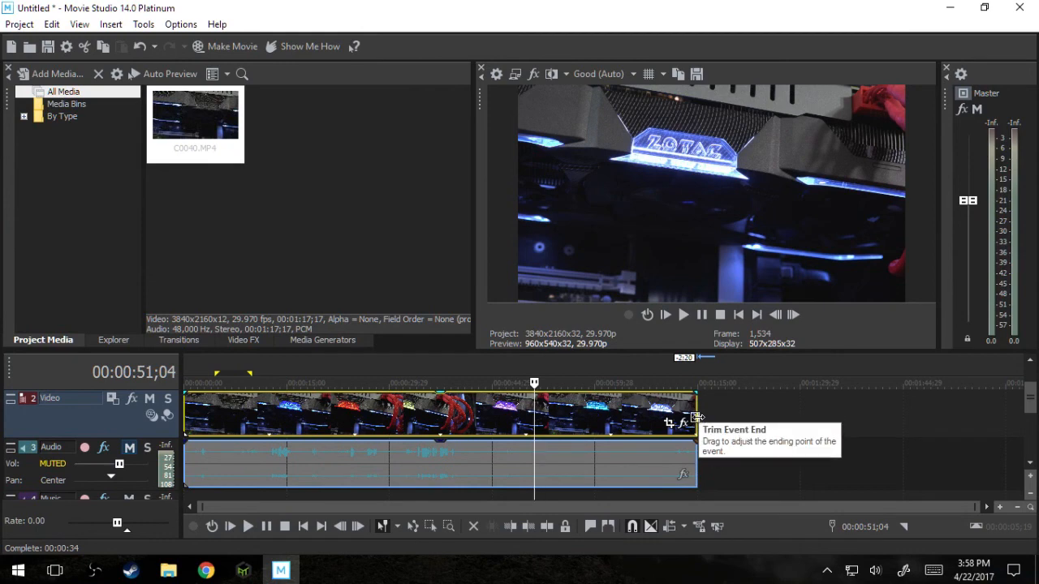
{"action": "mouse_move", "coordinate": [695, 423]}
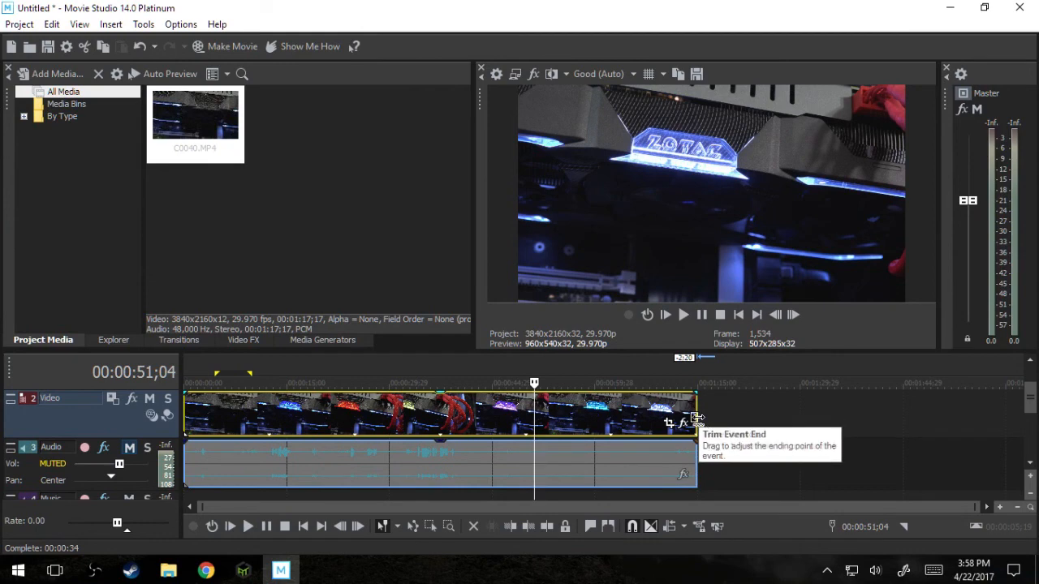
{"action": "mouse_move", "coordinate": [695, 419]}
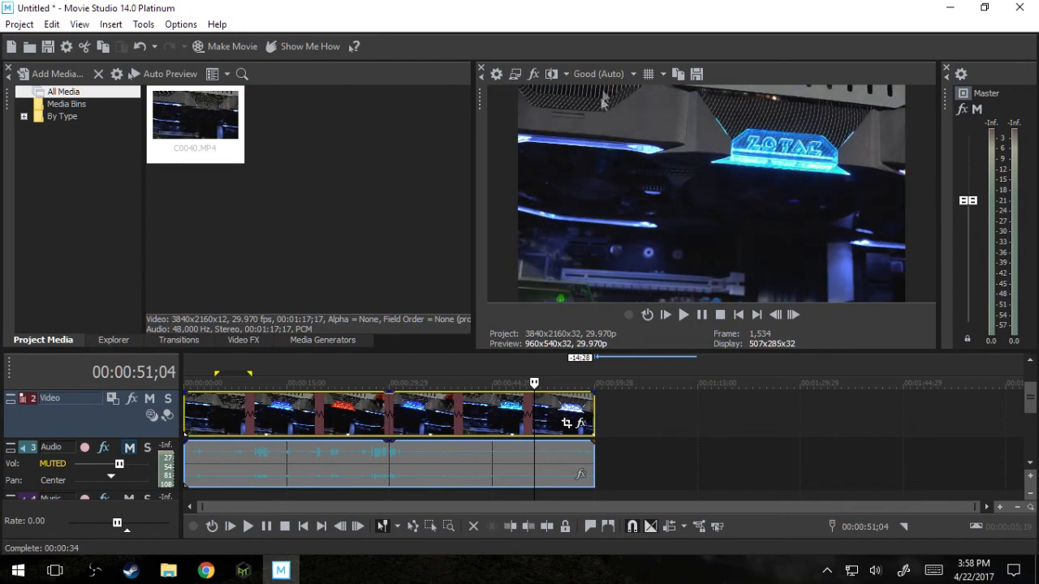
Step: Drop the preview quality to Preview (Auto) and briefly play then pause the sped-up clip
{"action": "left_click", "coordinate": [604, 73]}
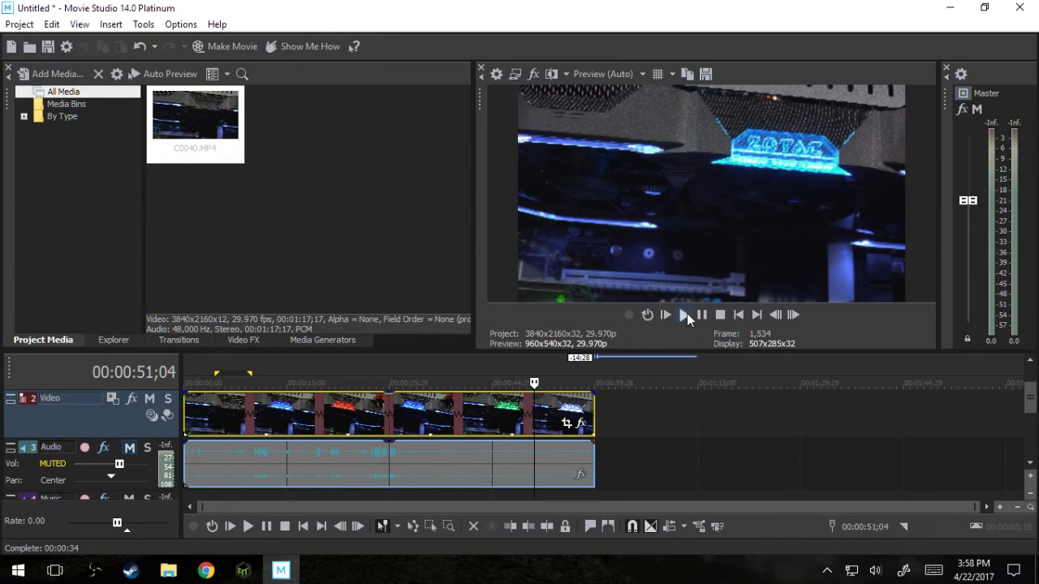
{"action": "left_click", "coordinate": [685, 315]}
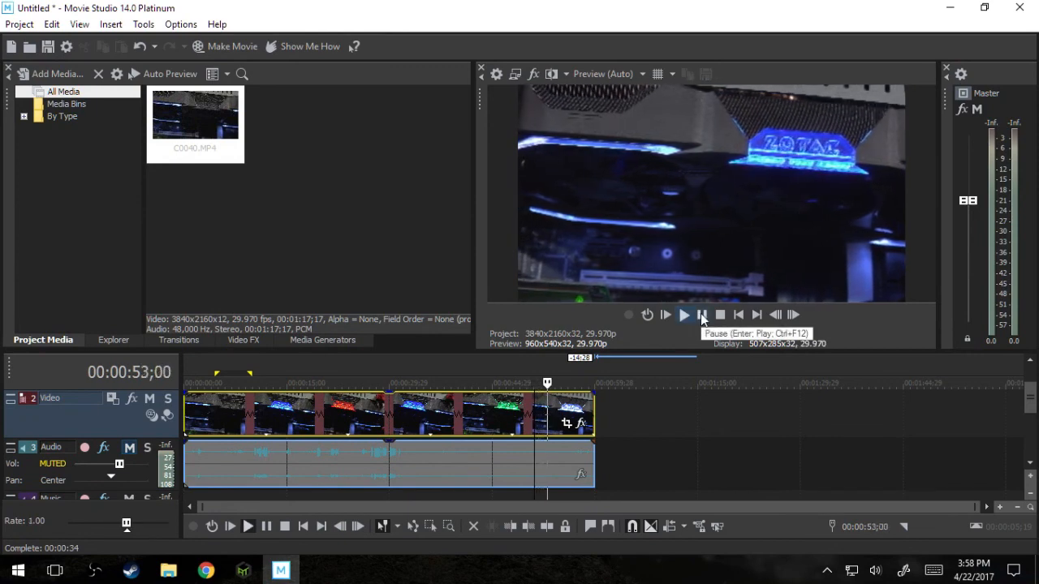
{"action": "left_click", "coordinate": [706, 315]}
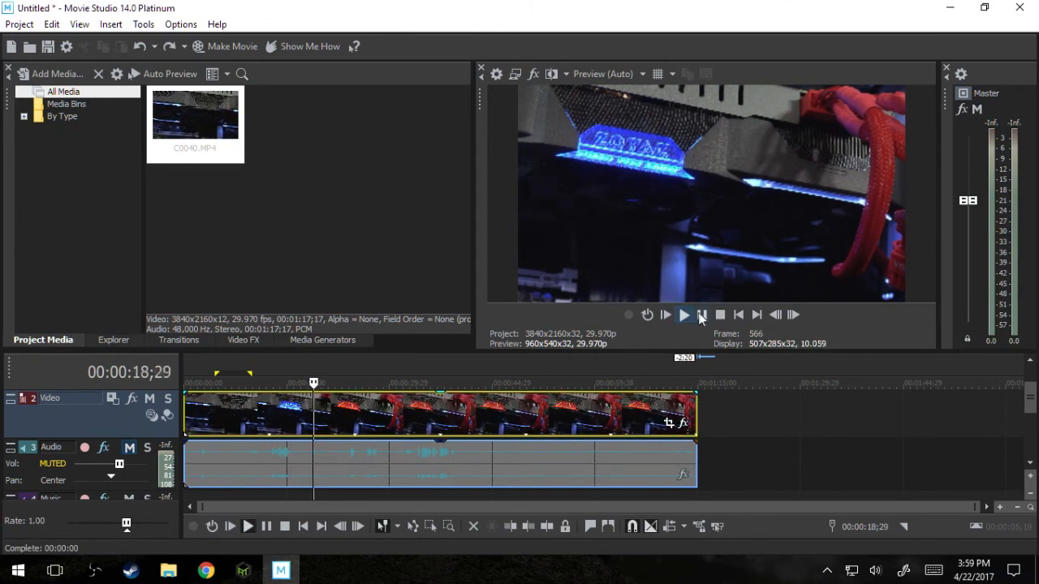
Step: Raise the preview quality back to Good (Auto) while the unstretched clip plays, then stop
{"action": "left_click", "coordinate": [684, 315]}
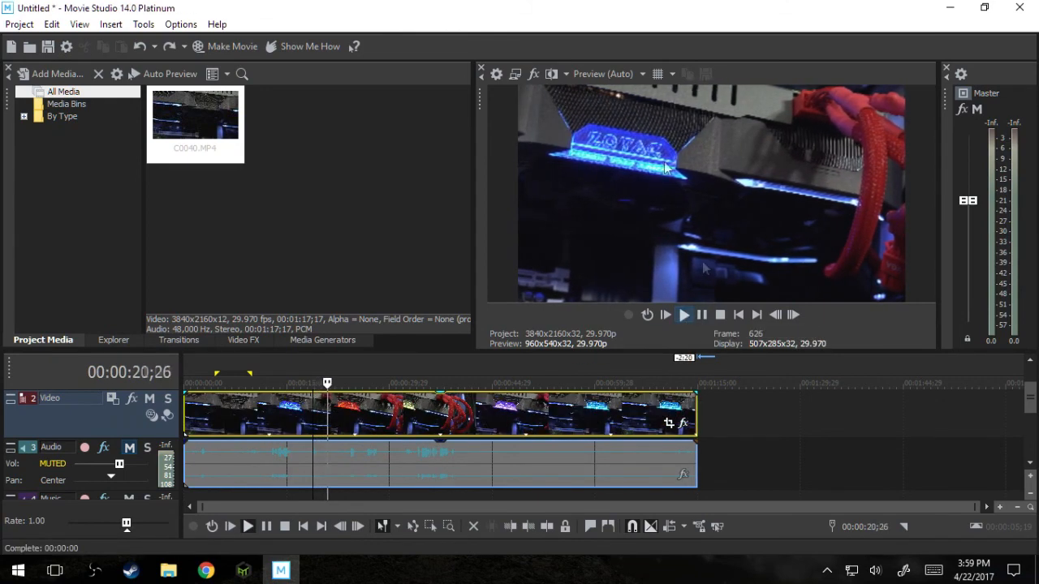
{"action": "left_click", "coordinate": [608, 75]}
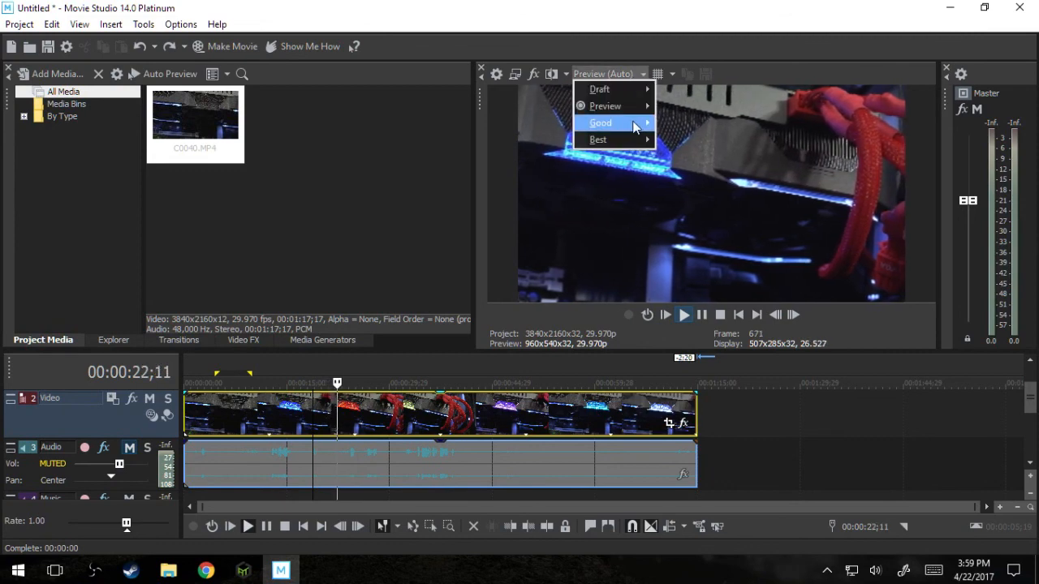
{"action": "left_click", "coordinate": [606, 123]}
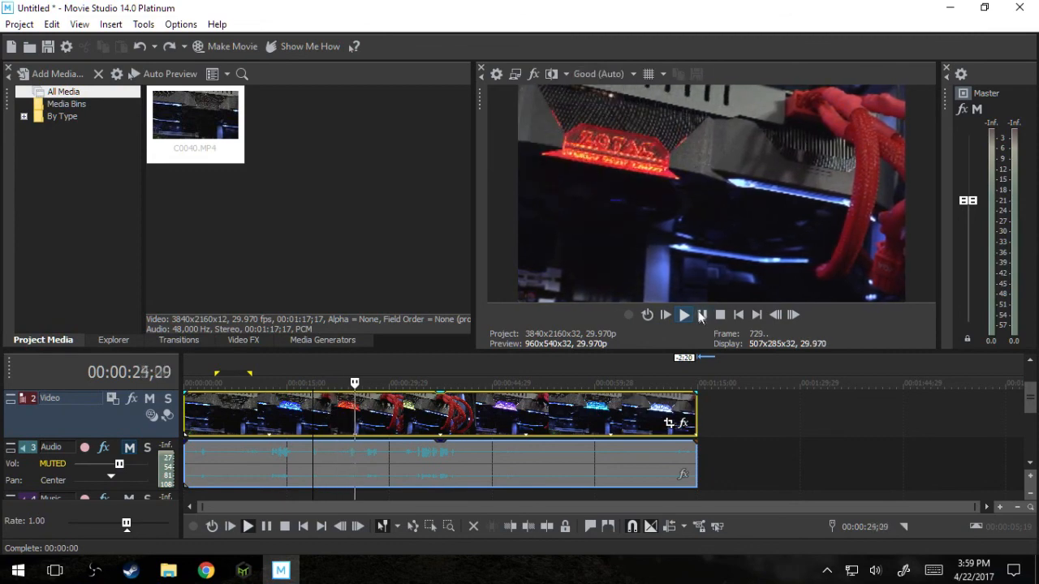
{"action": "left_click", "coordinate": [685, 315]}
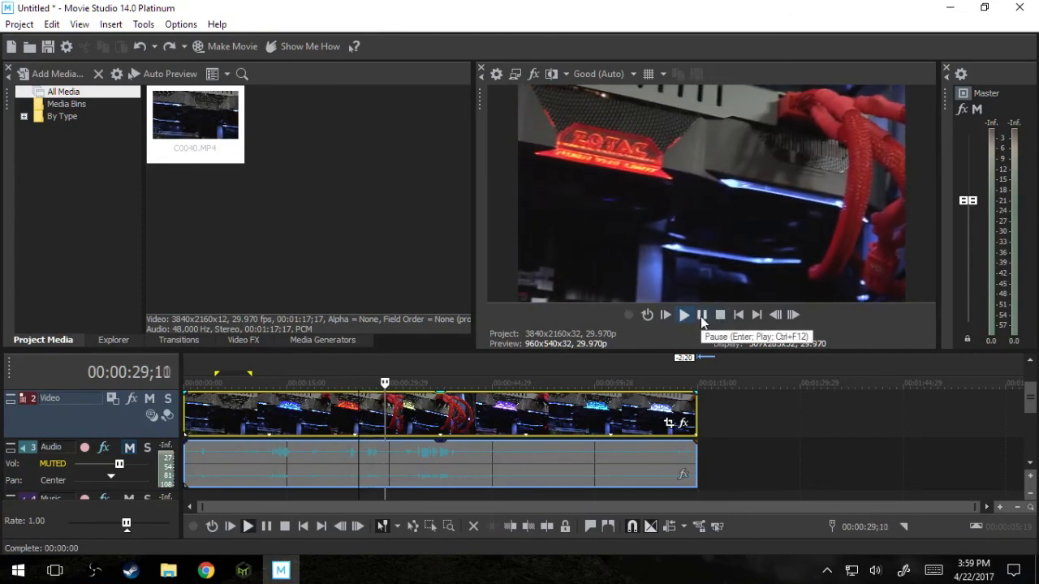
{"action": "left_click", "coordinate": [701, 315]}
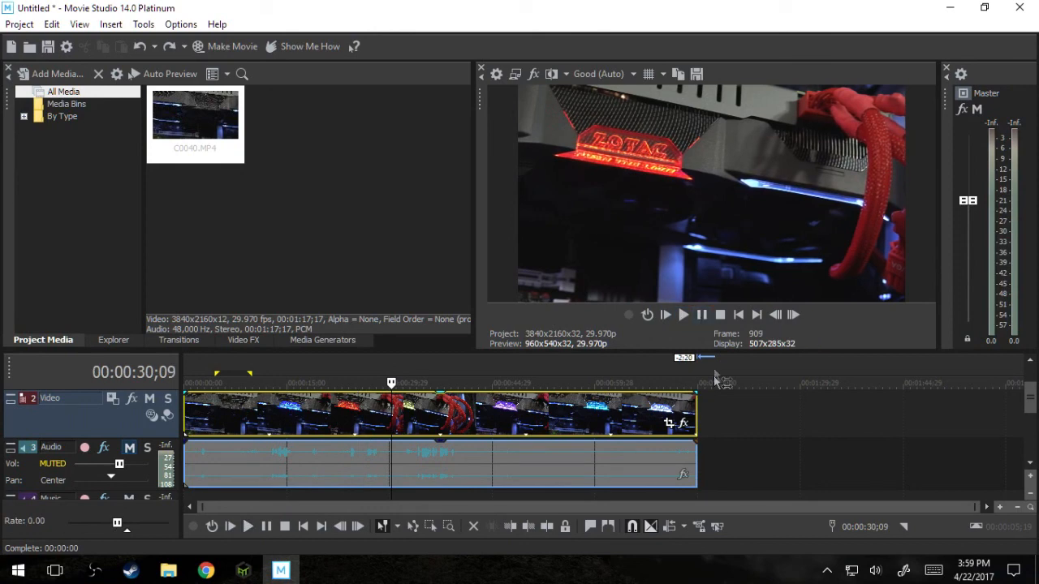
{"action": "mouse_move", "coordinate": [694, 407]}
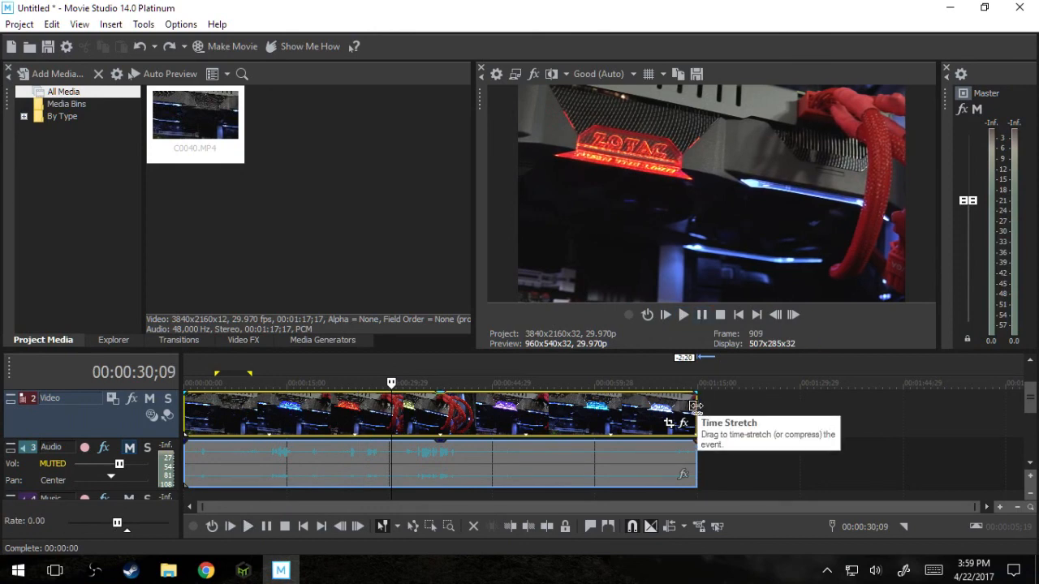
{"action": "left_click_drag", "start_coordinate": [696, 406], "coordinate": [739, 409]}
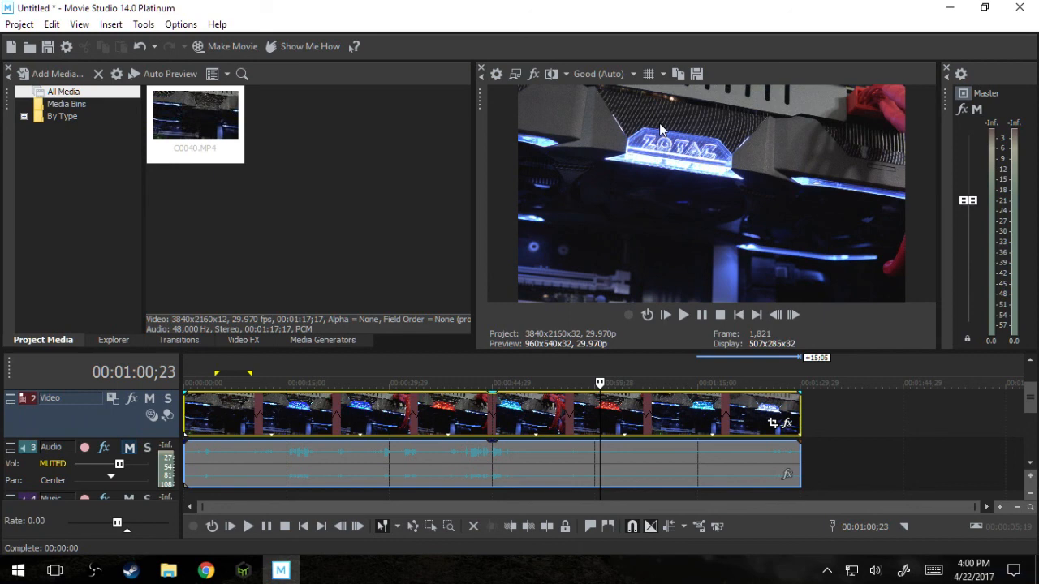
{"action": "mouse_move", "coordinate": [675, 236]}
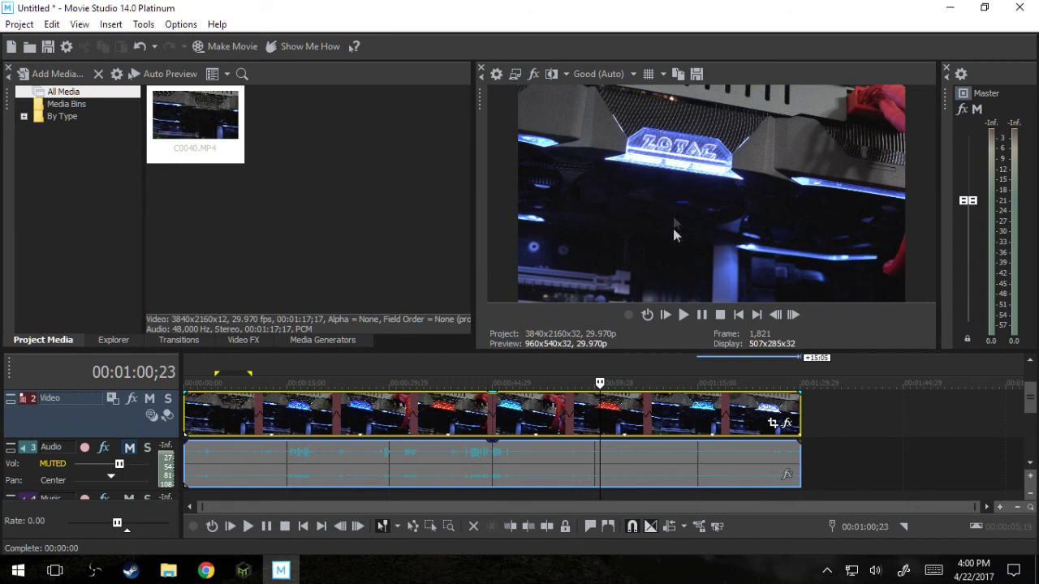
{"action": "mouse_move", "coordinate": [611, 260]}
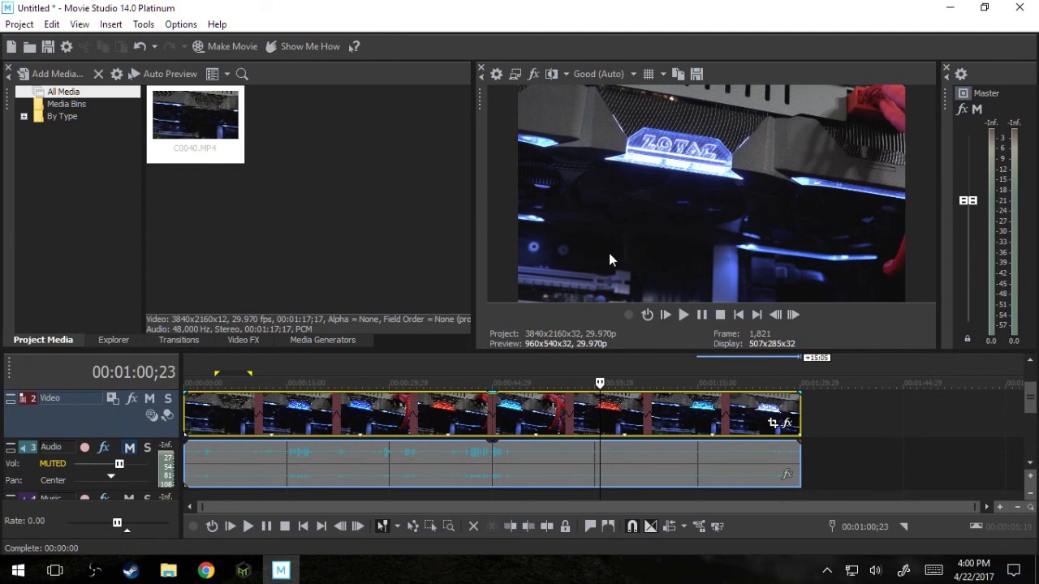
{"action": "mouse_move", "coordinate": [614, 427]}
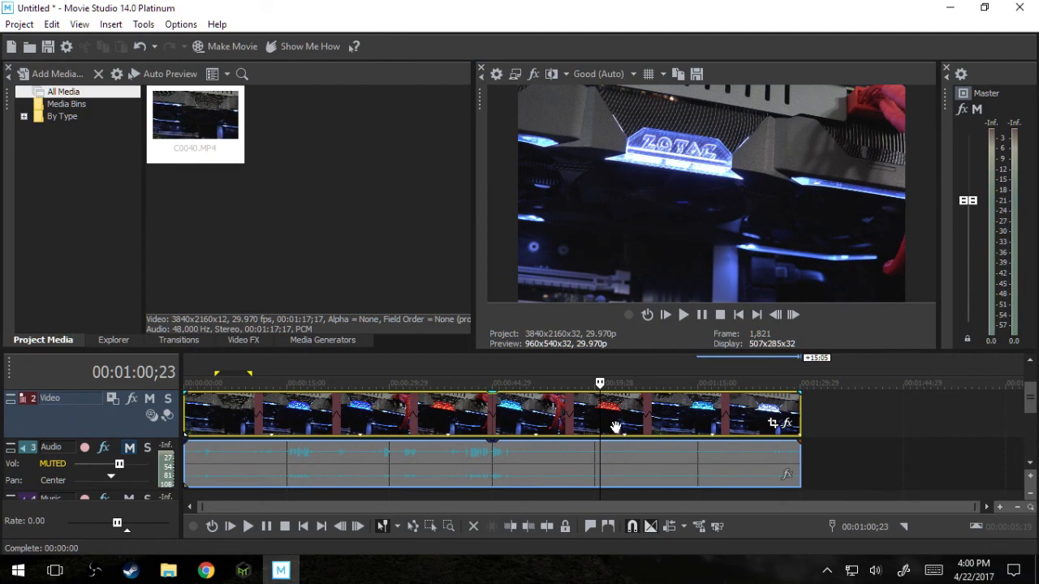